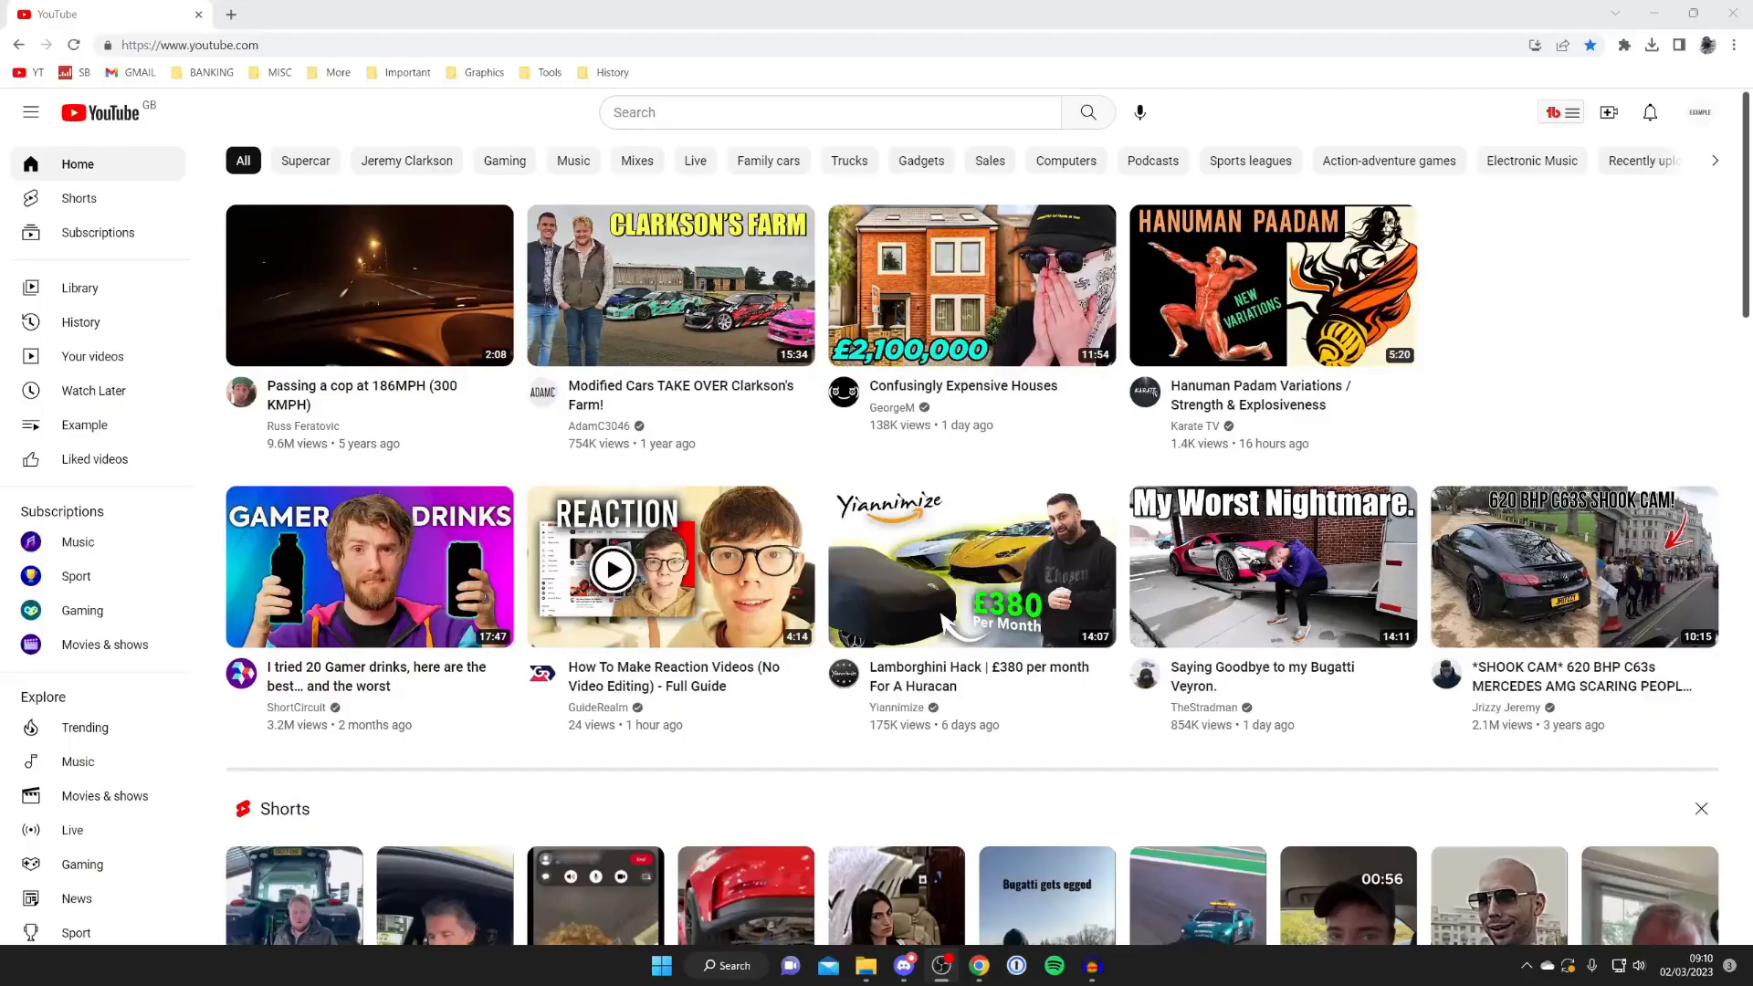
{"action": "mouse_move", "coordinate": [738, 481]}
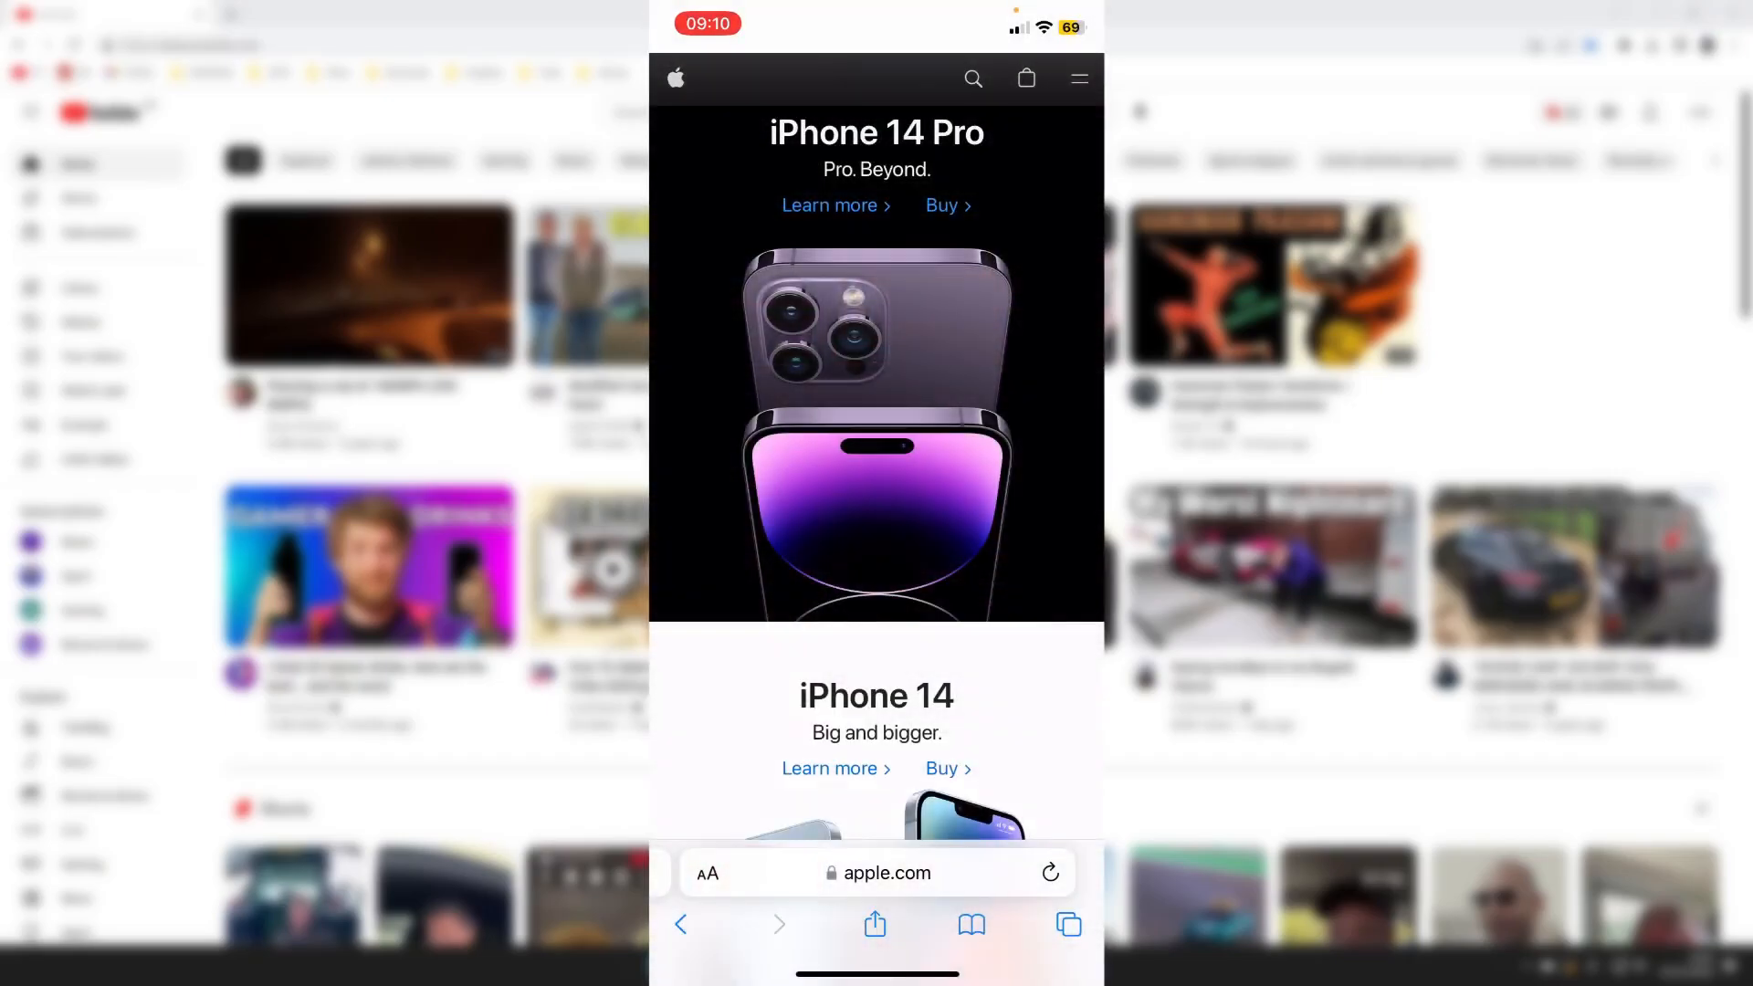
Load YouTube in Safari and switch to its desktop site.
{"action": "left_click", "coordinate": [876, 872]}
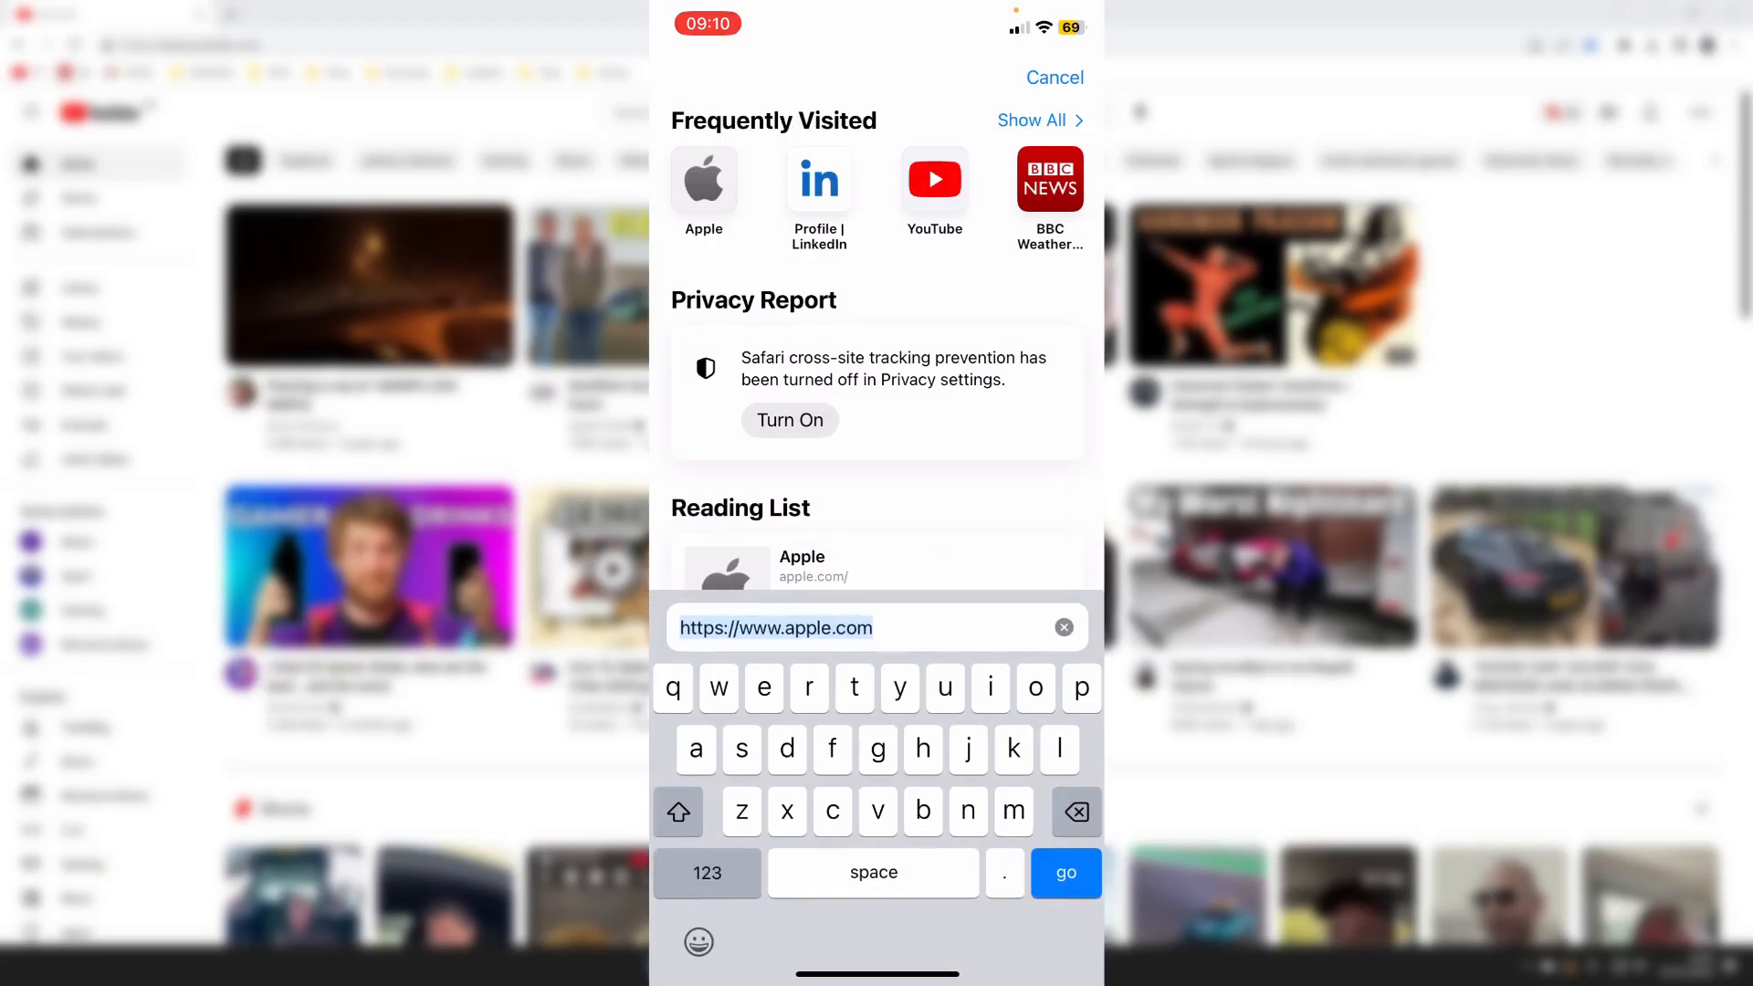
{"action": "left_click", "coordinate": [1062, 873]}
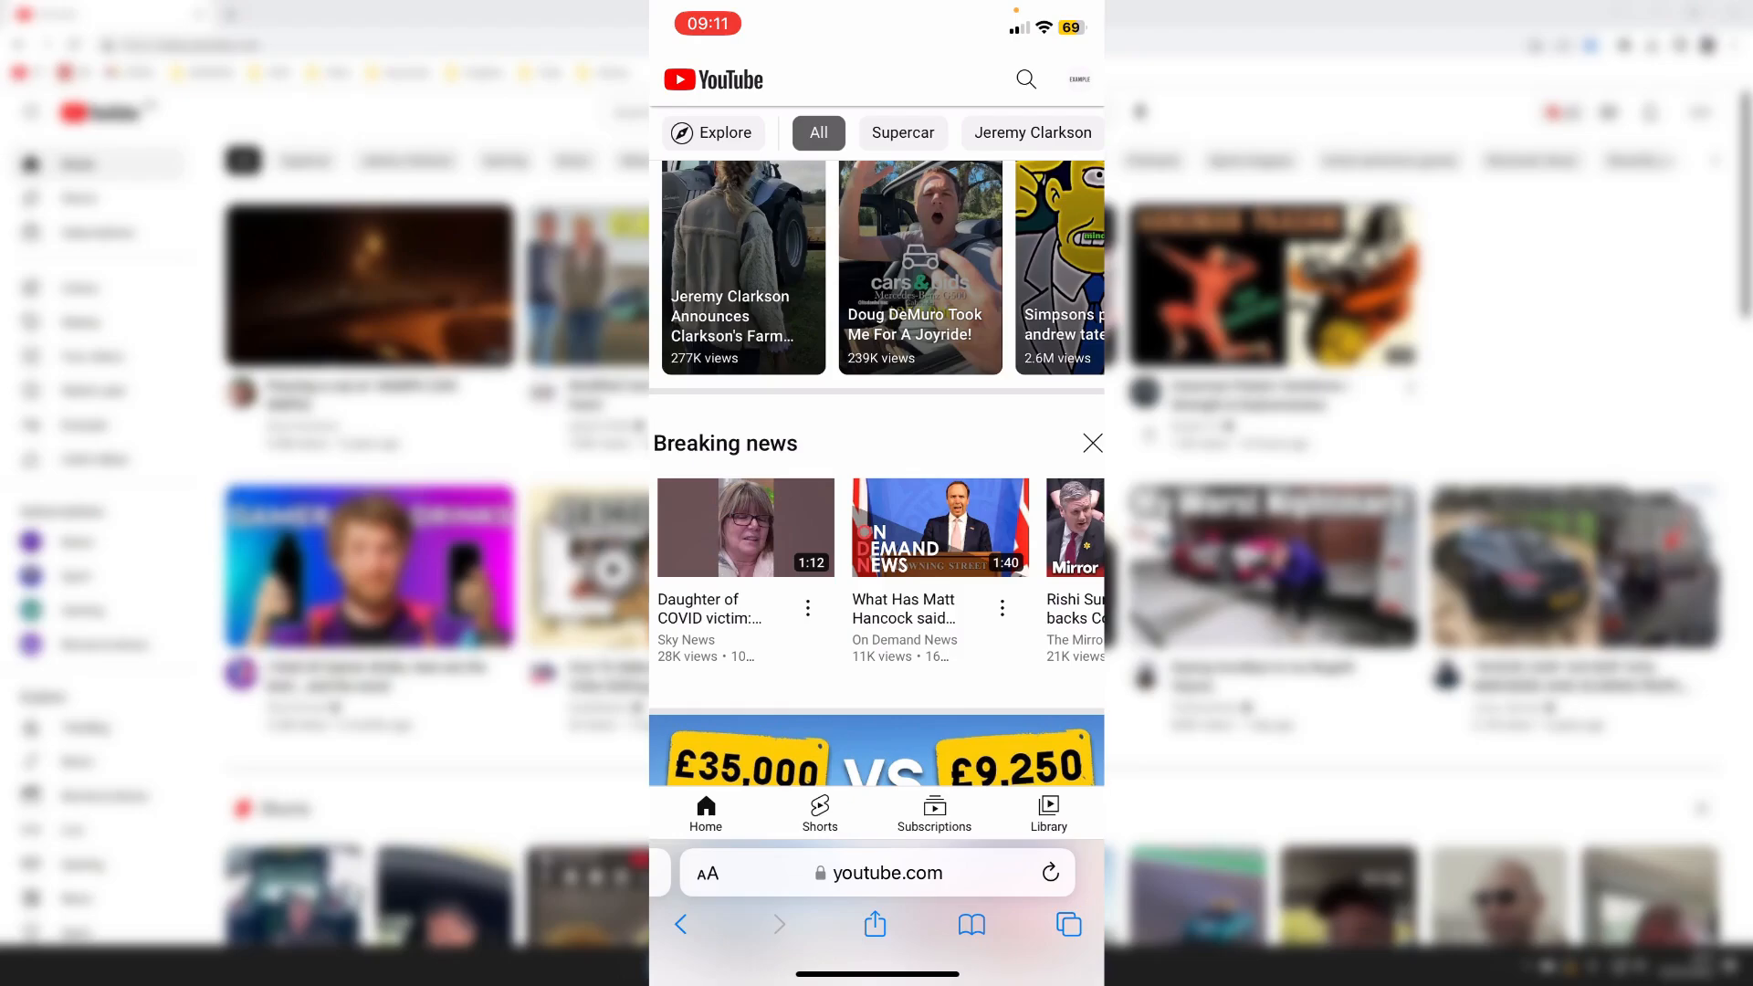
{"action": "left_click", "coordinate": [707, 873]}
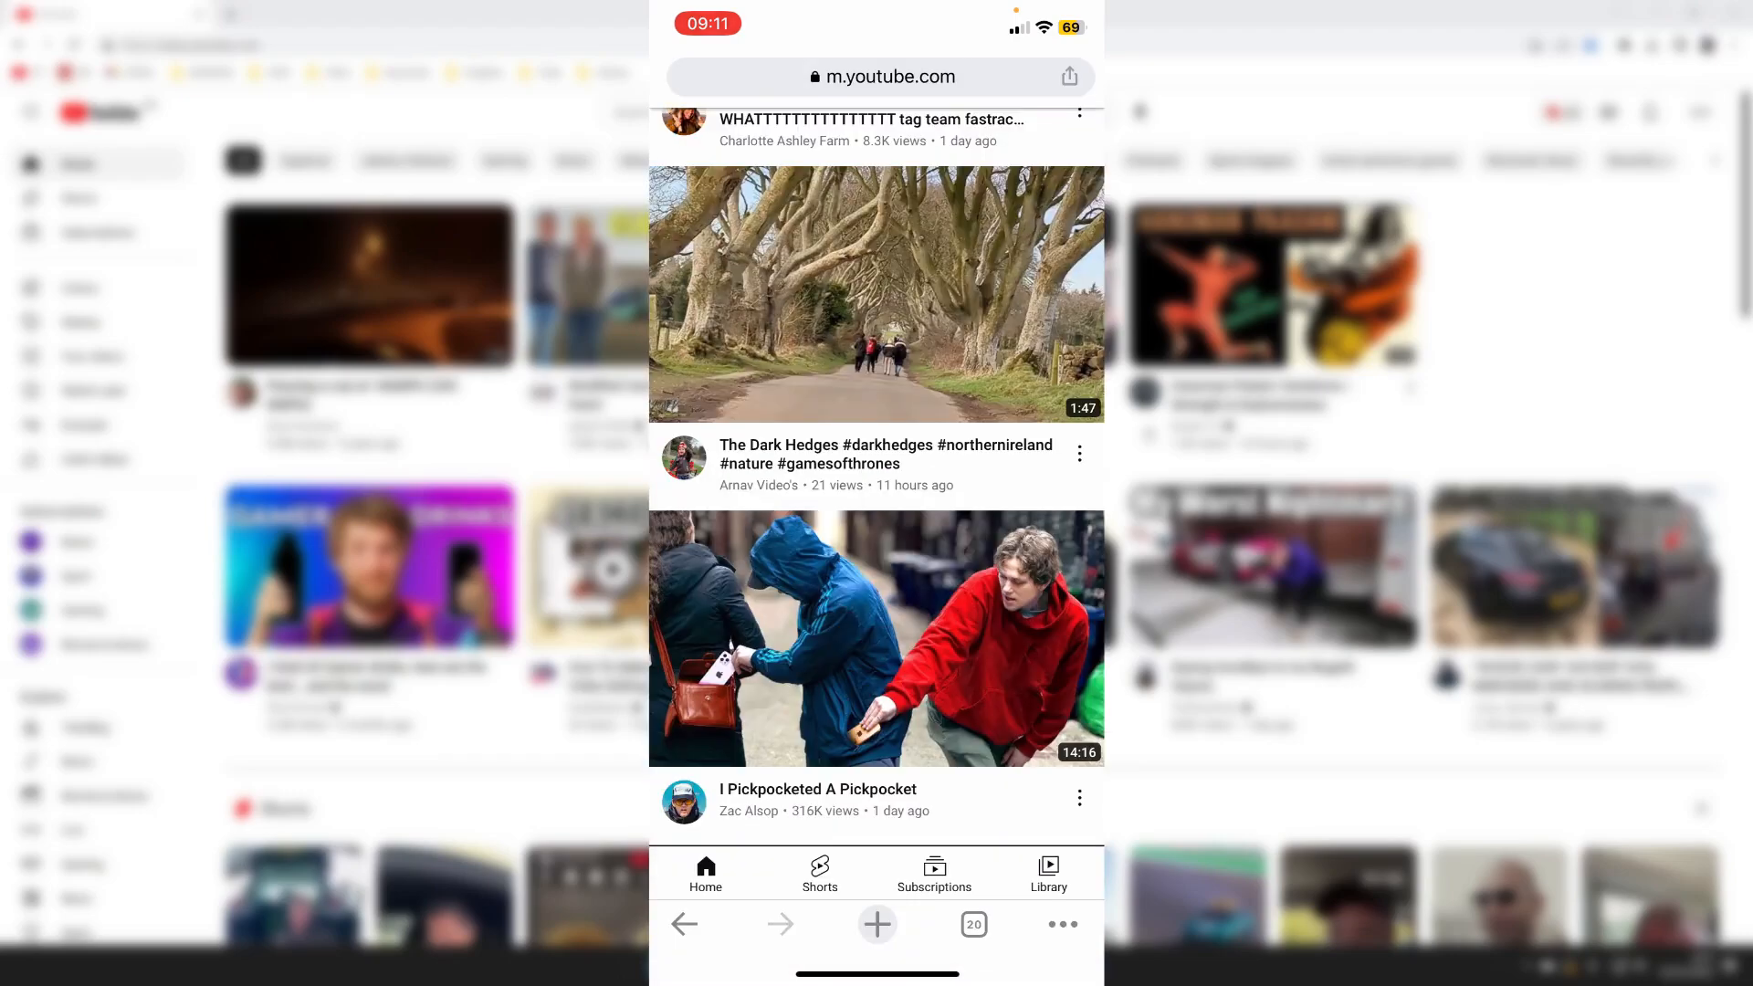
{"action": "left_click", "coordinate": [1060, 925]}
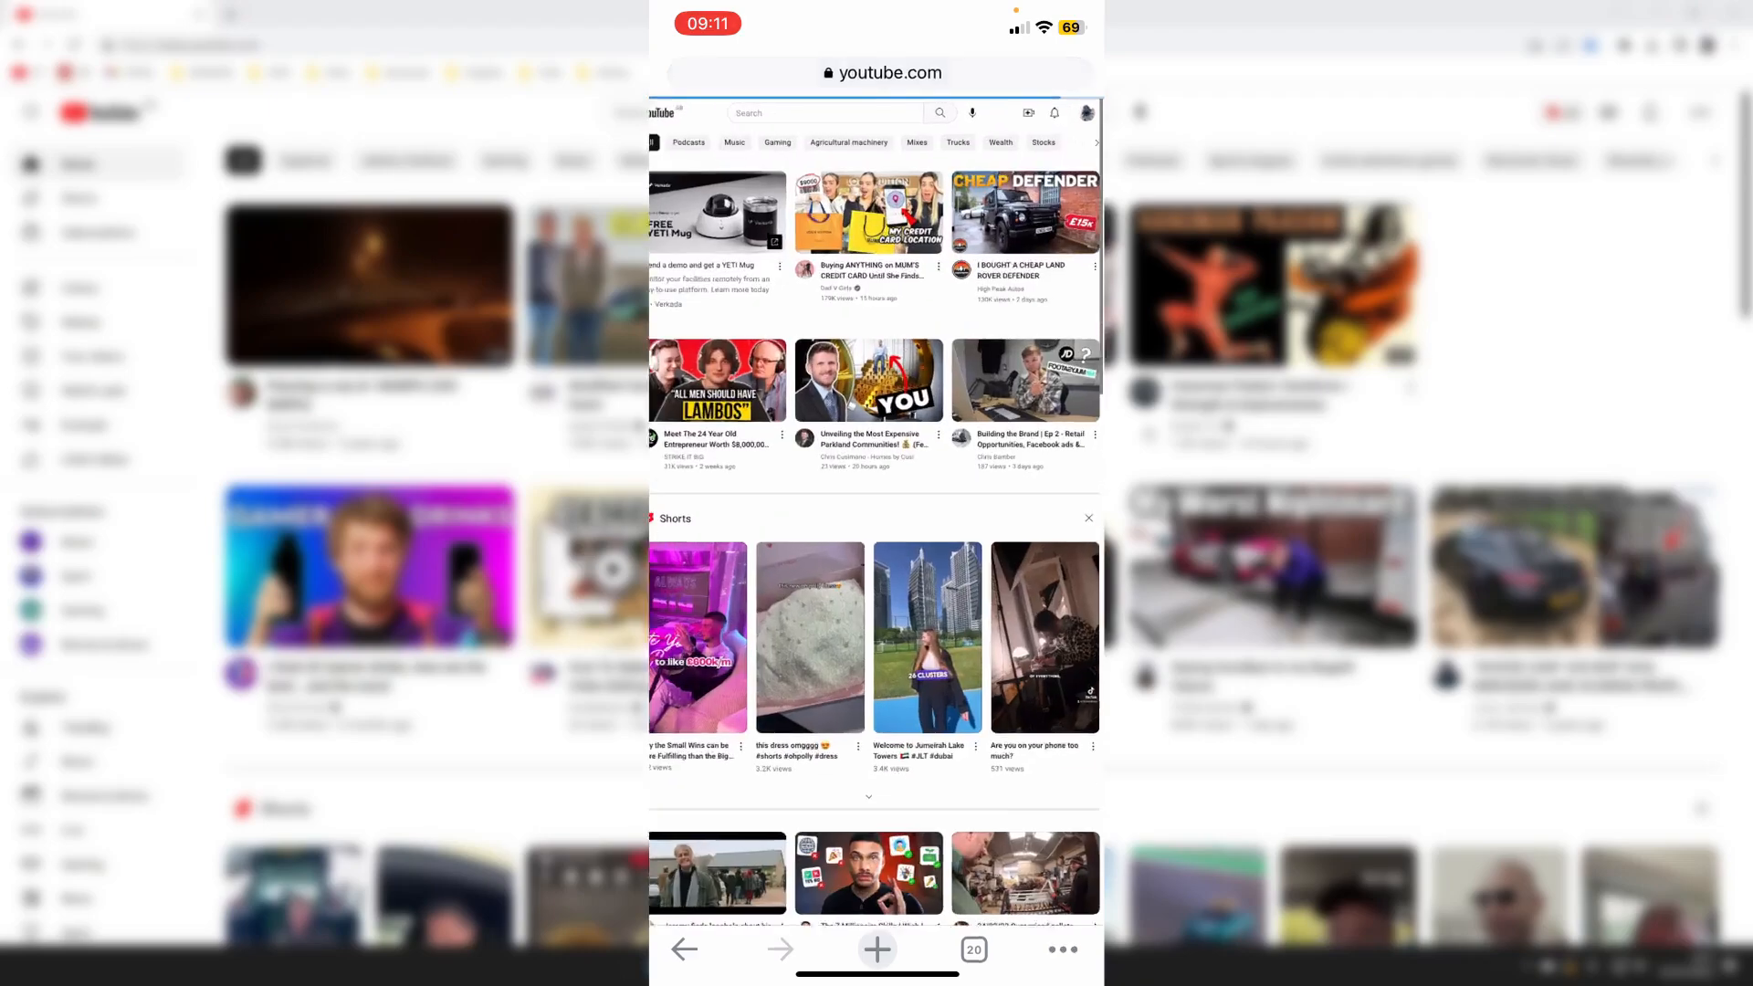
Open YouTube Studio from the channel avatar menu.
{"action": "scroll", "scroll_direction": "down", "scroll_amount": 3}
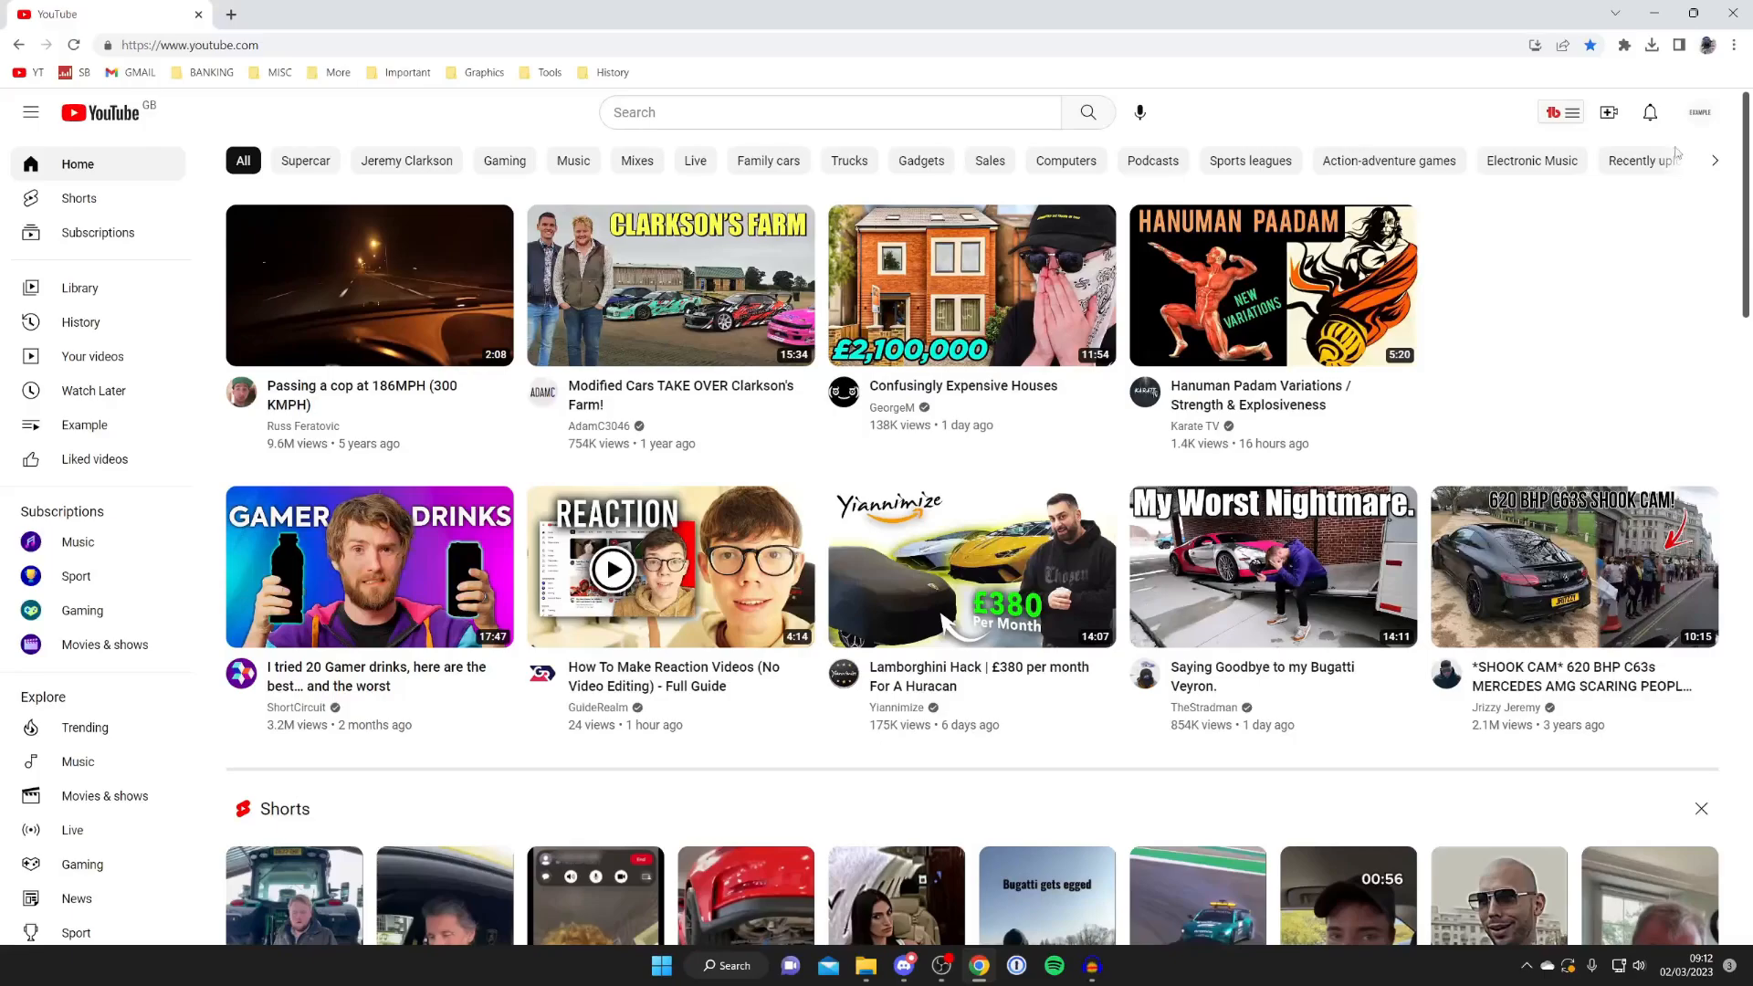
{"action": "left_click", "coordinate": [1697, 111]}
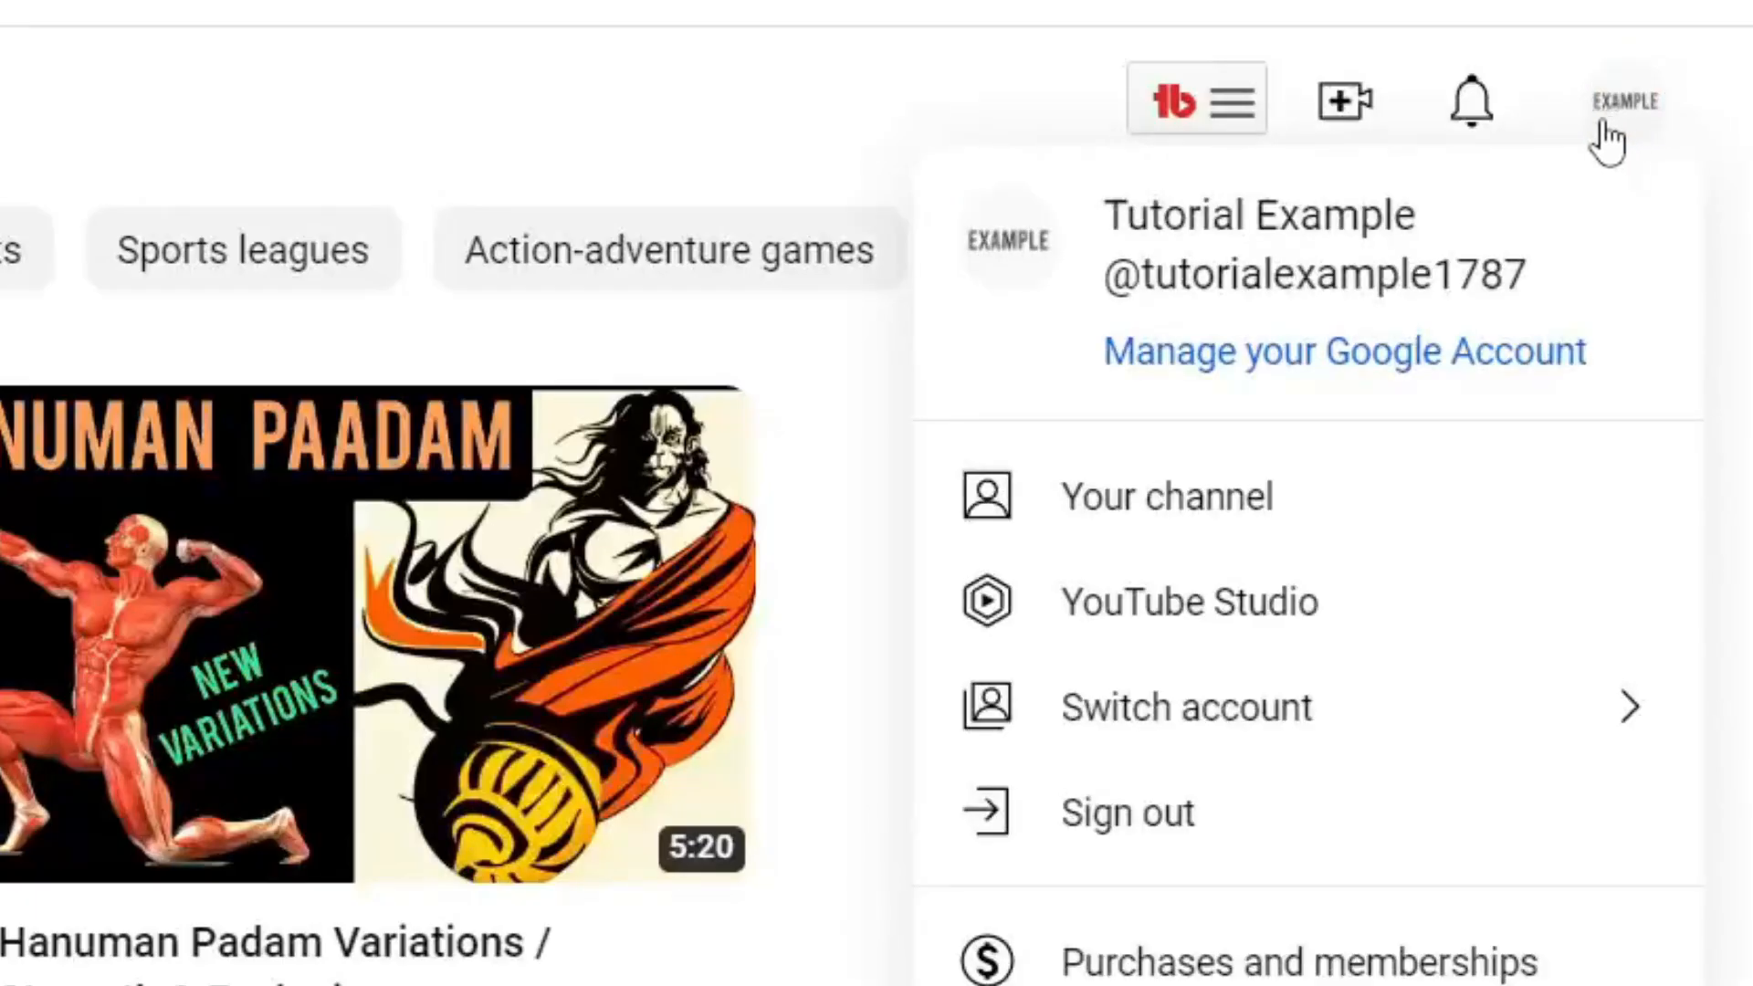
{"action": "mouse_move", "coordinate": [1151, 637]}
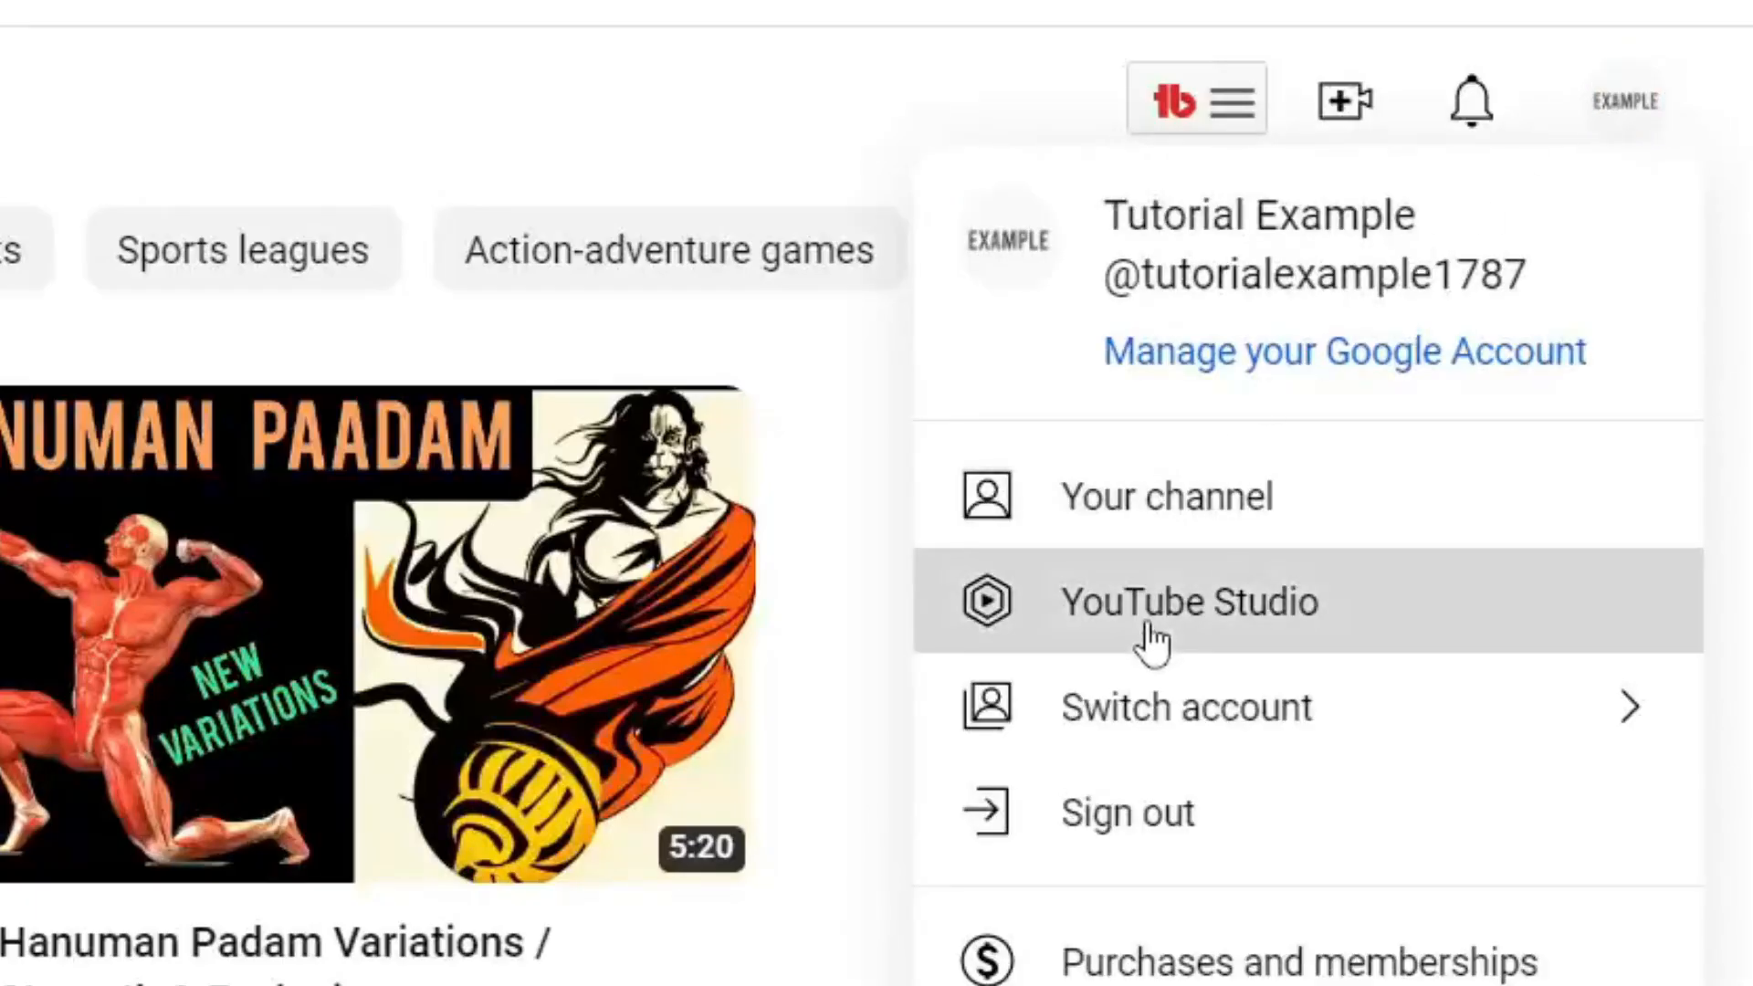
{"action": "left_click", "coordinate": [1188, 602]}
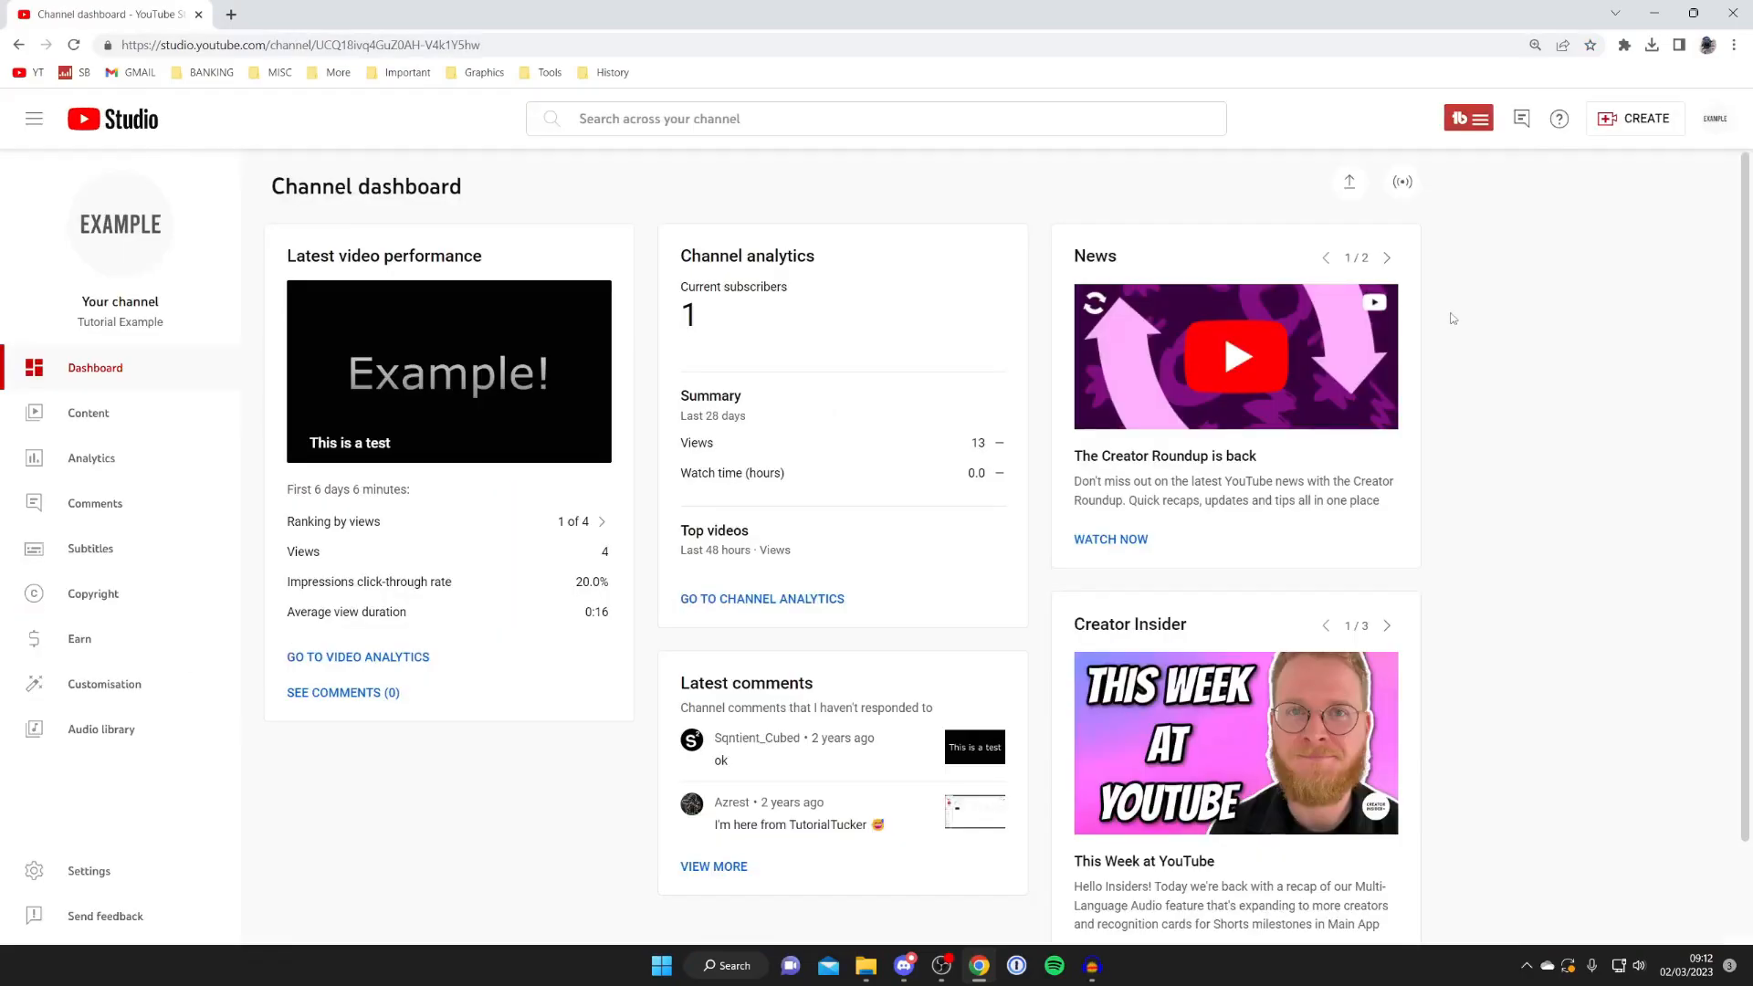
{"action": "mouse_move", "coordinate": [1278, 319]}
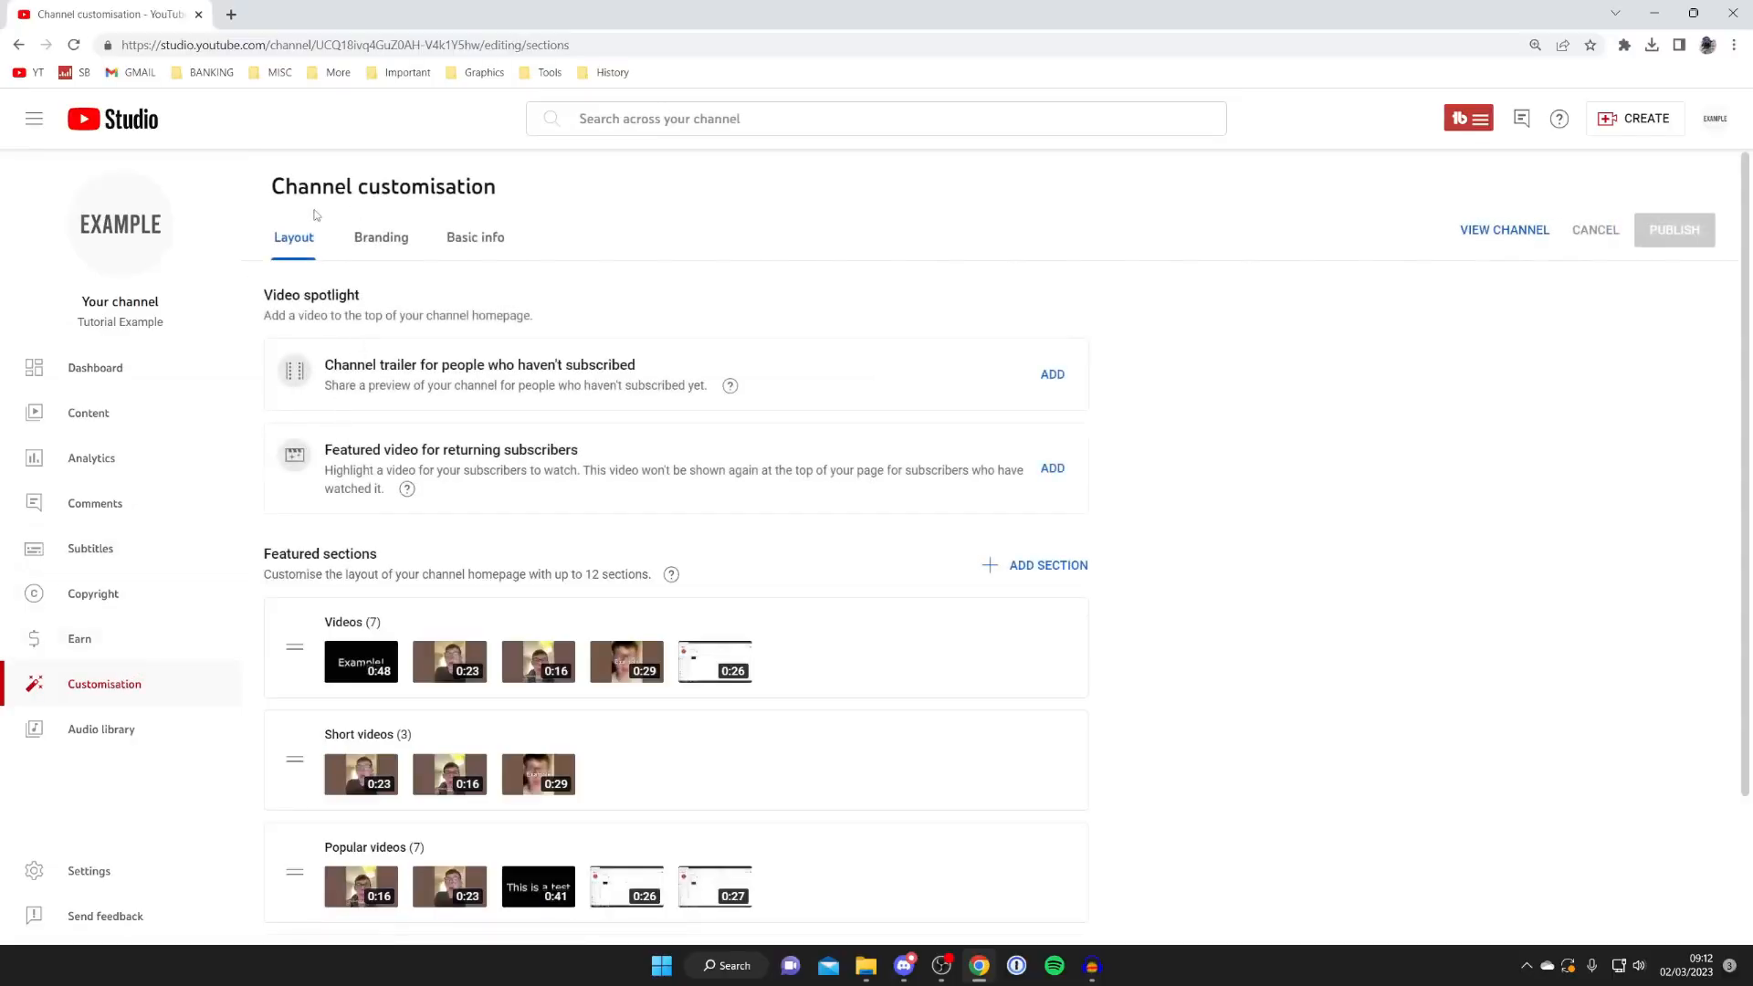
{"action": "key", "text": "ctrl+plus"}
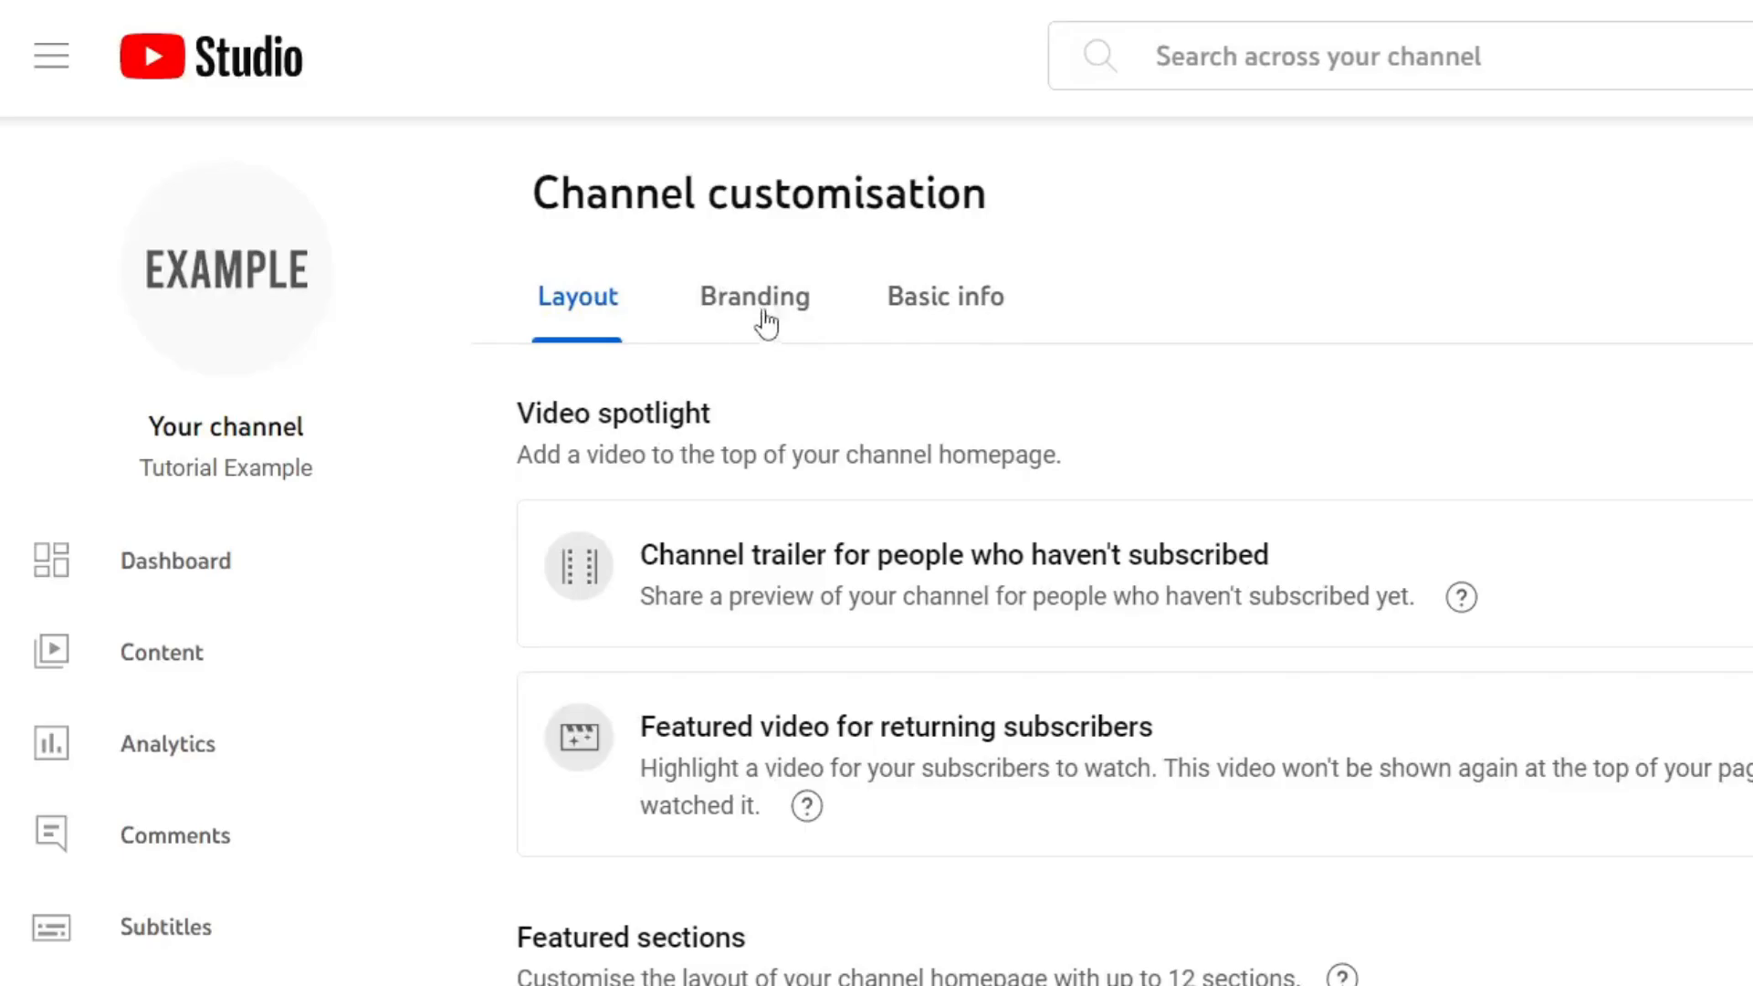
{"action": "mouse_move", "coordinate": [953, 311]}
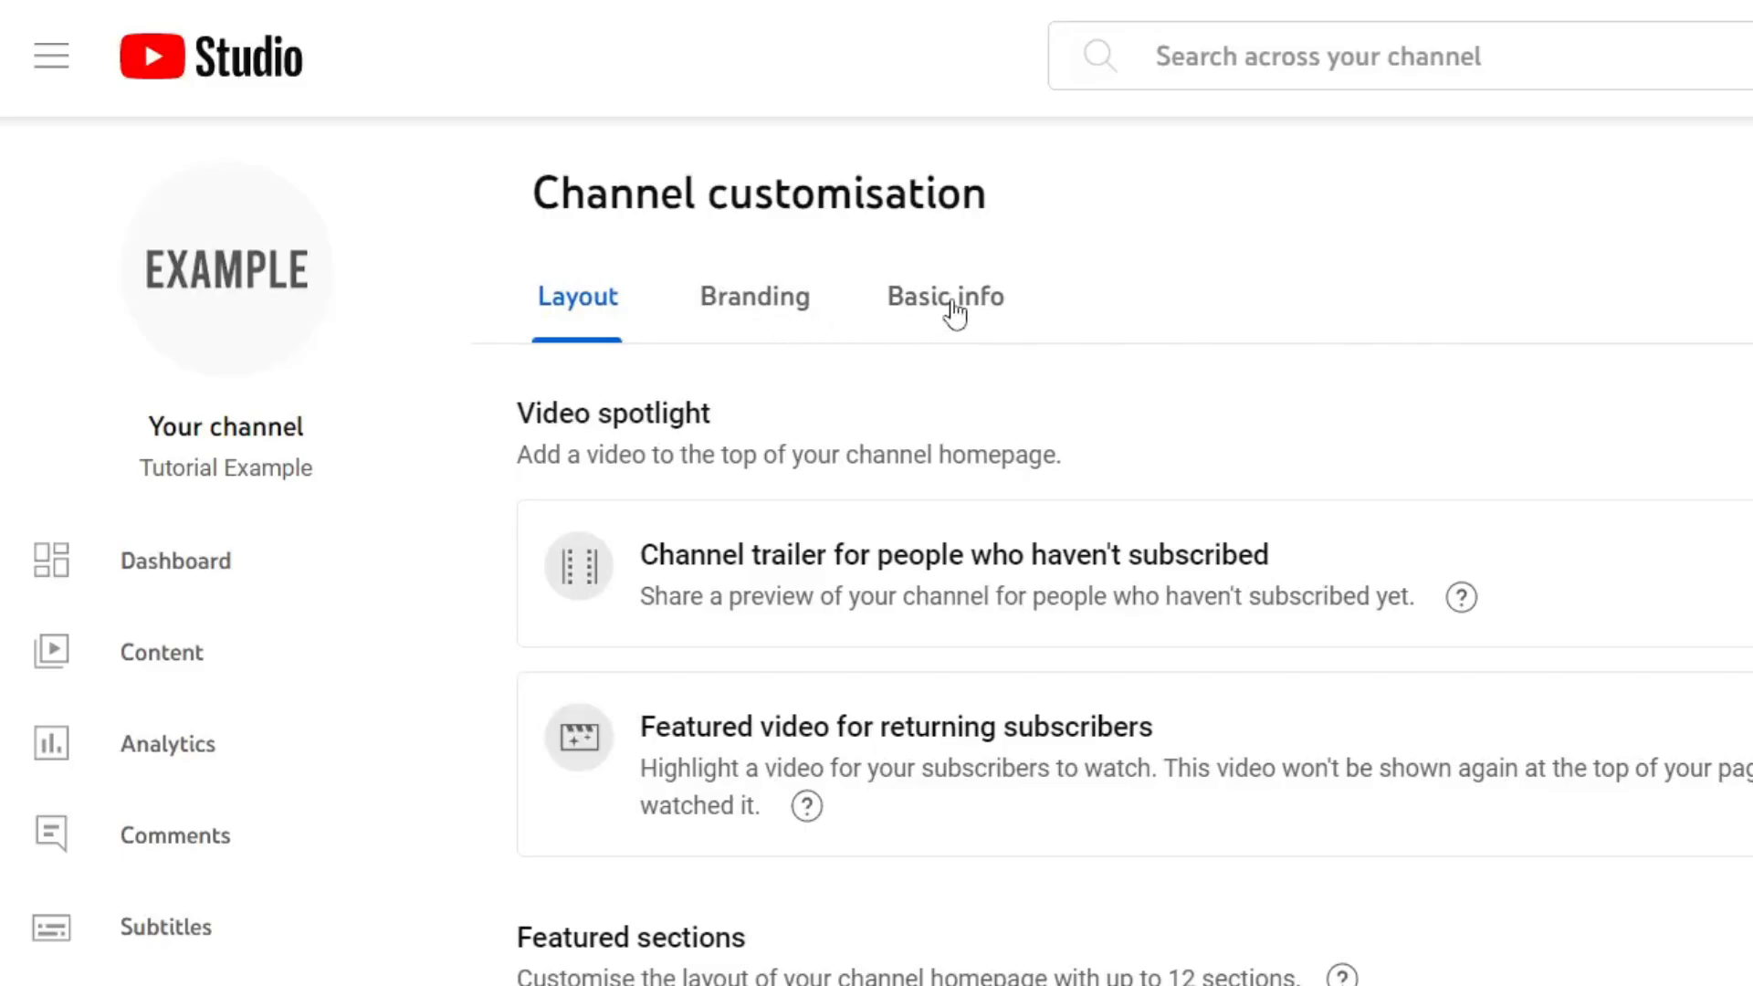
{"action": "left_click", "coordinate": [945, 296]}
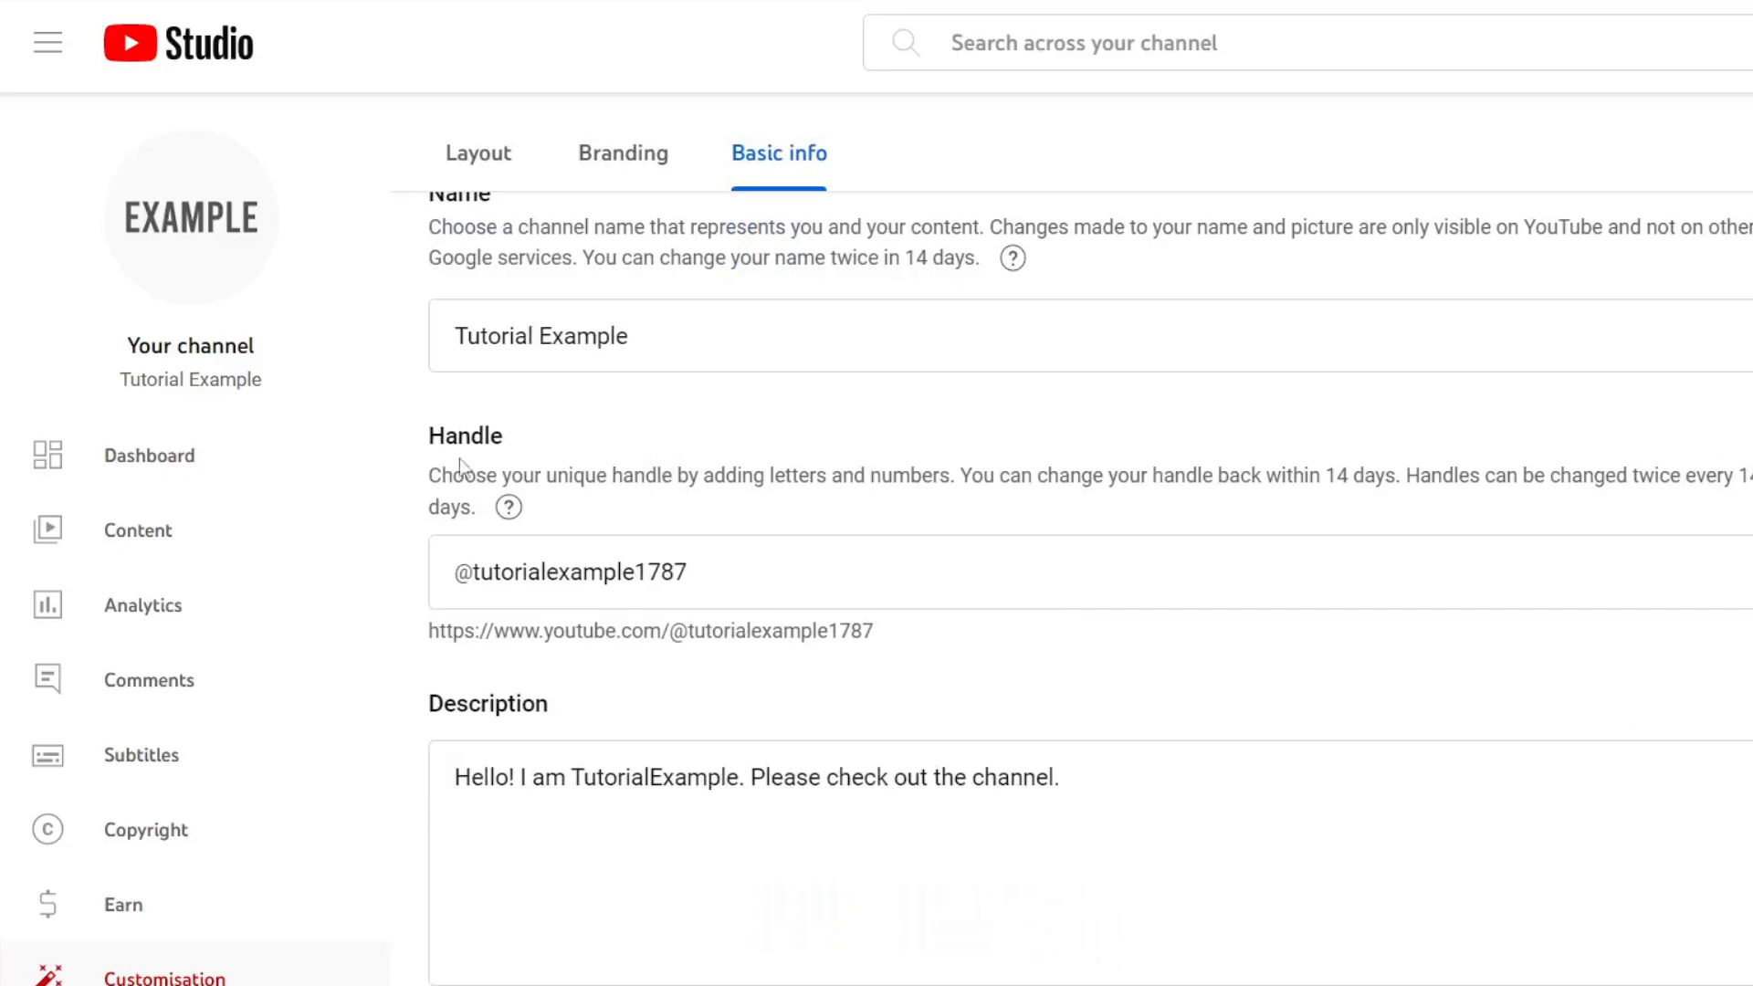
{"action": "mouse_move", "coordinate": [907, 467]}
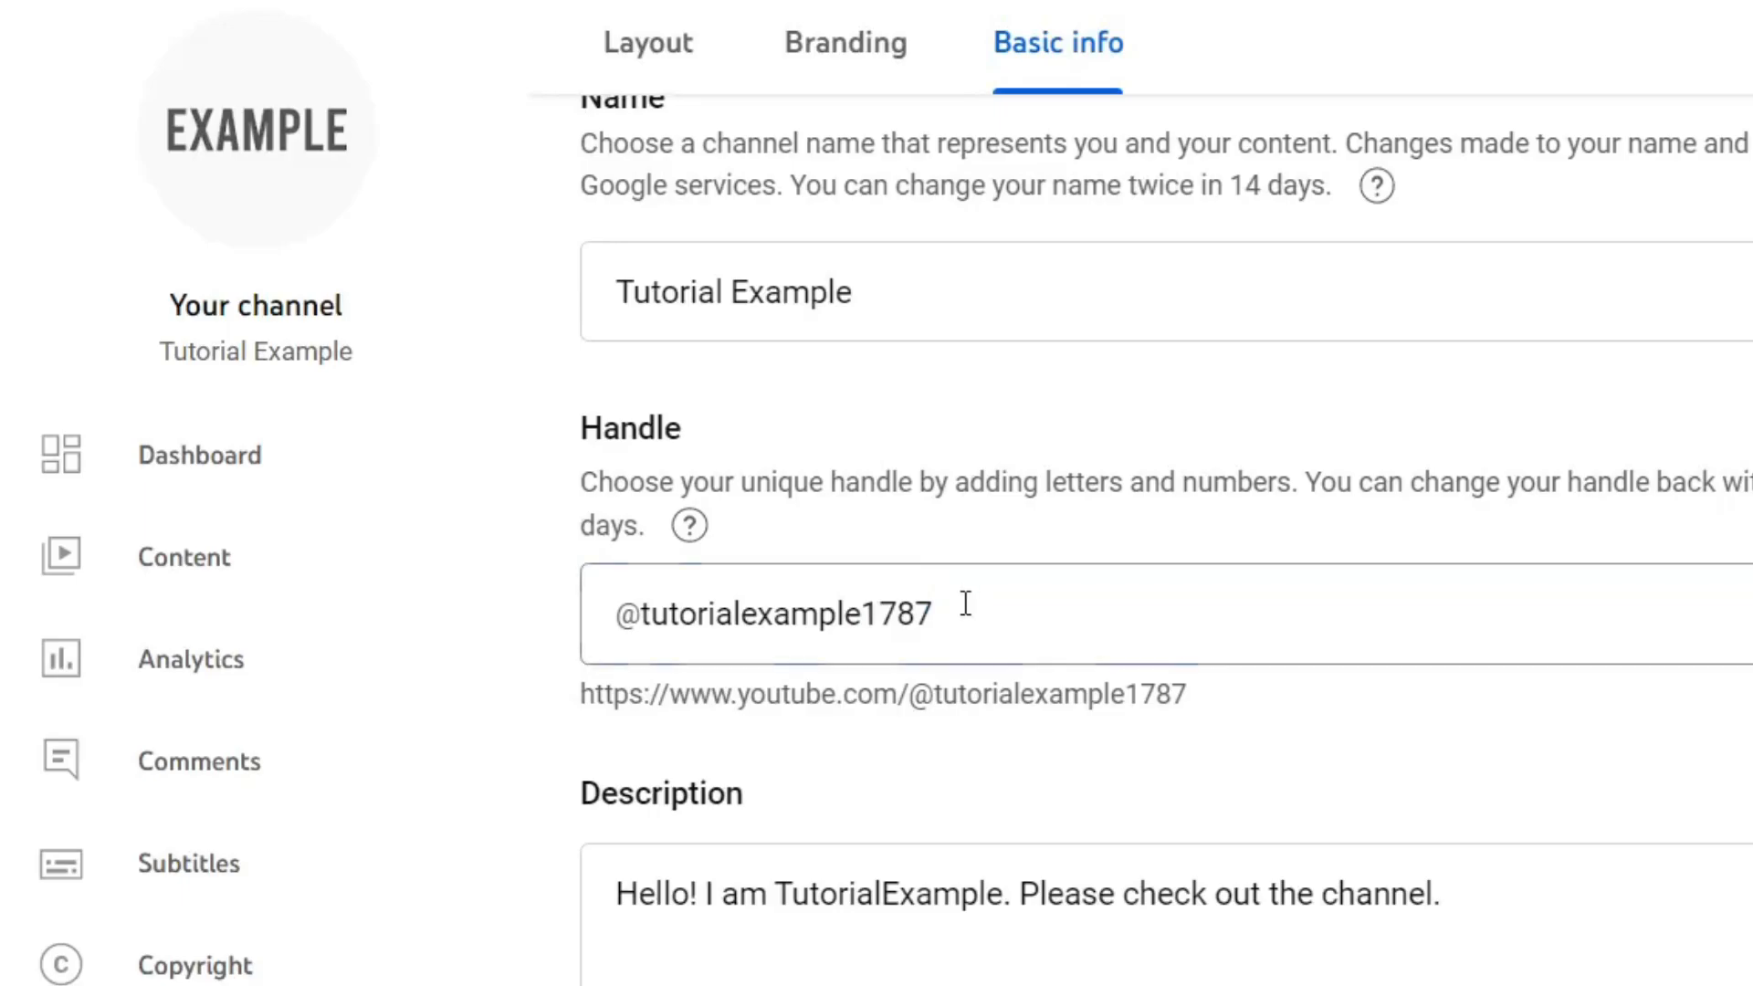
{"action": "double_click", "coordinate": [891, 614]}
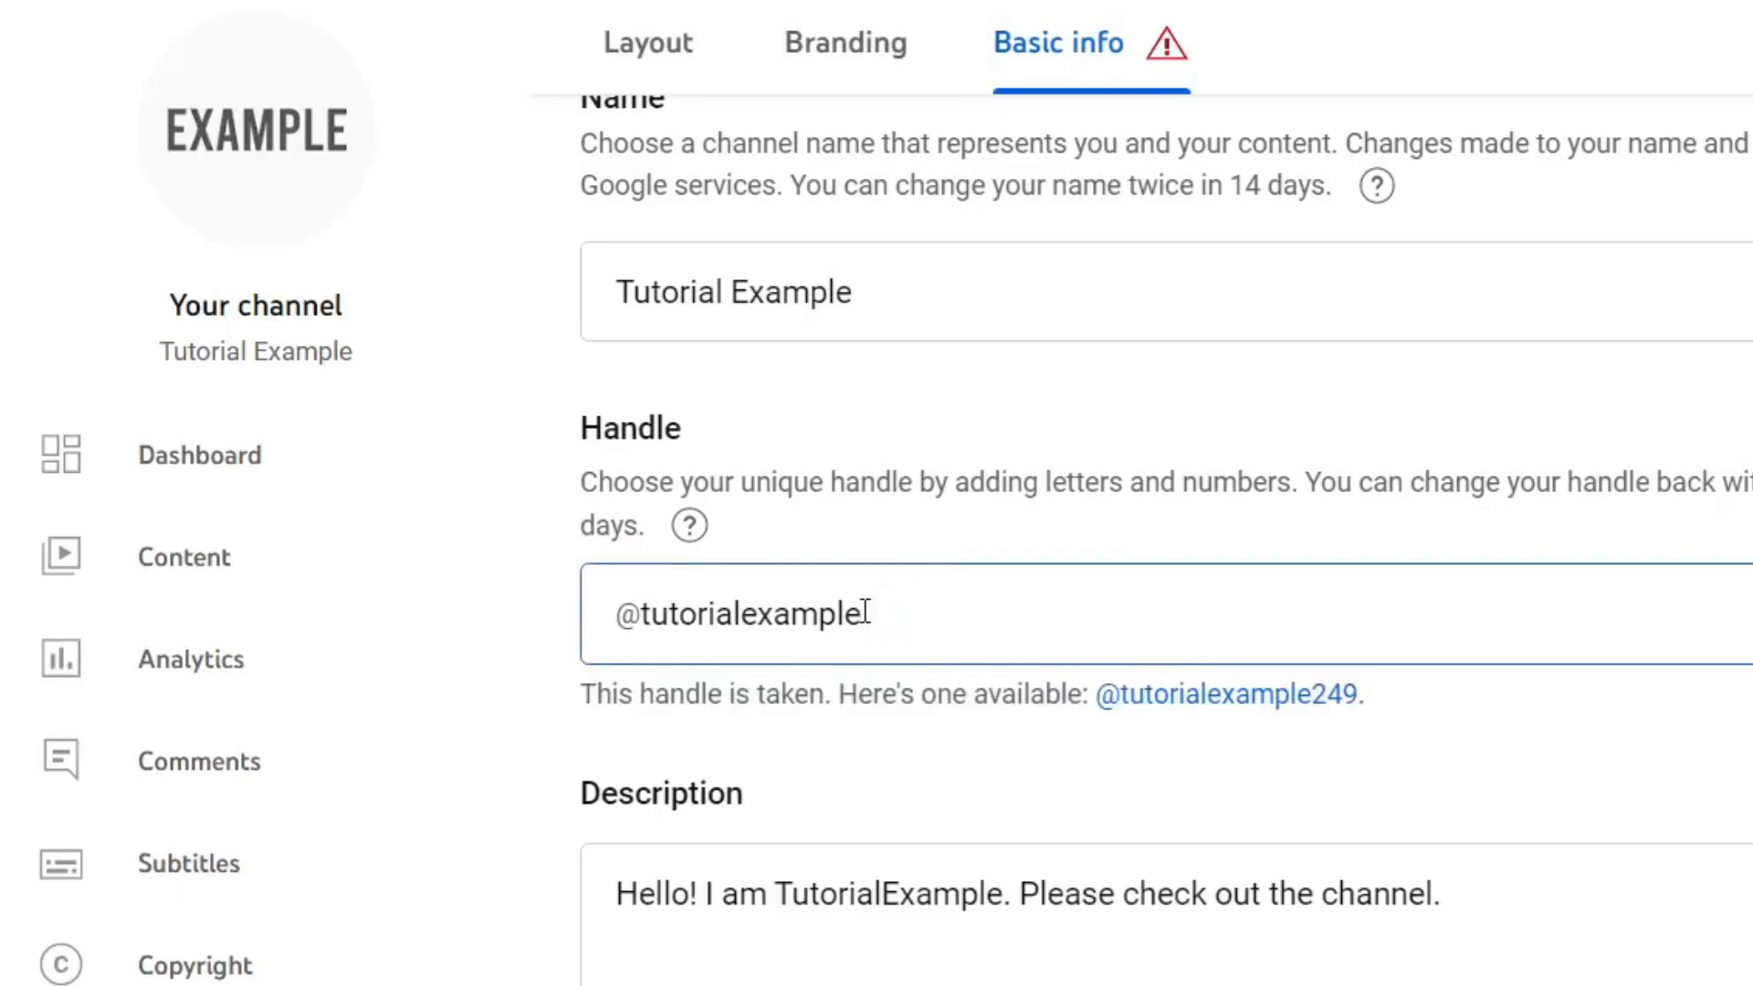
{"action": "type", "text": "123"}
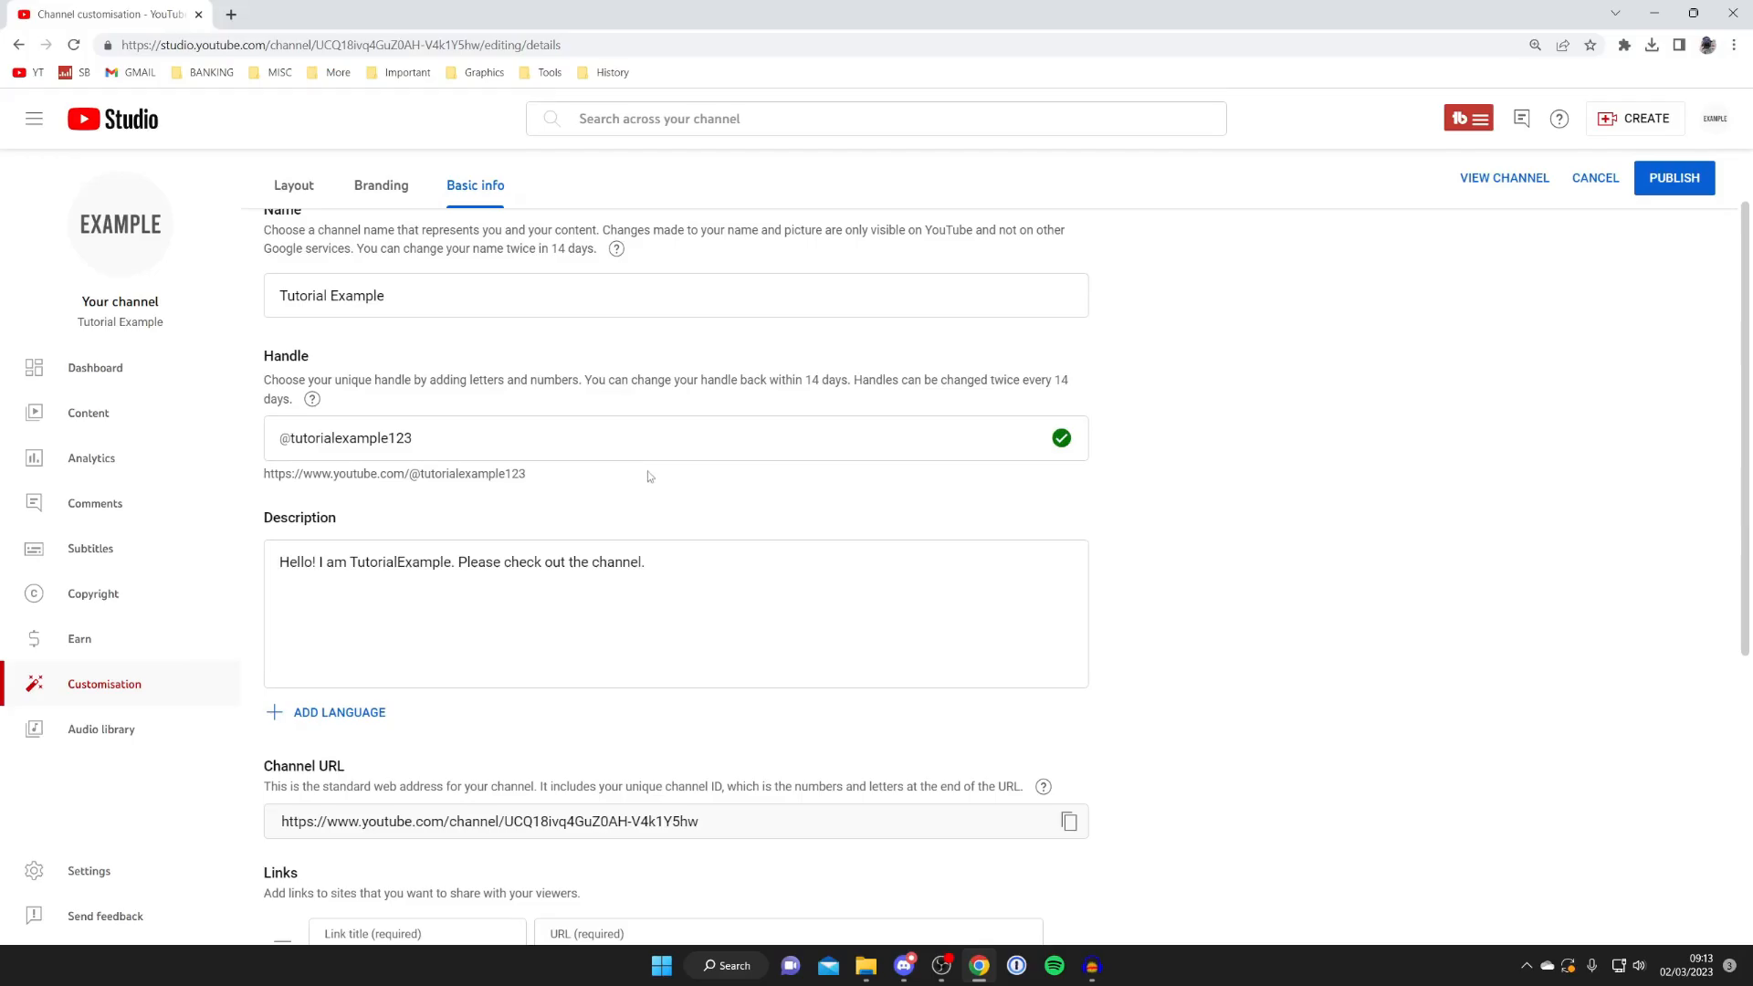
{"action": "mouse_move", "coordinate": [765, 413]}
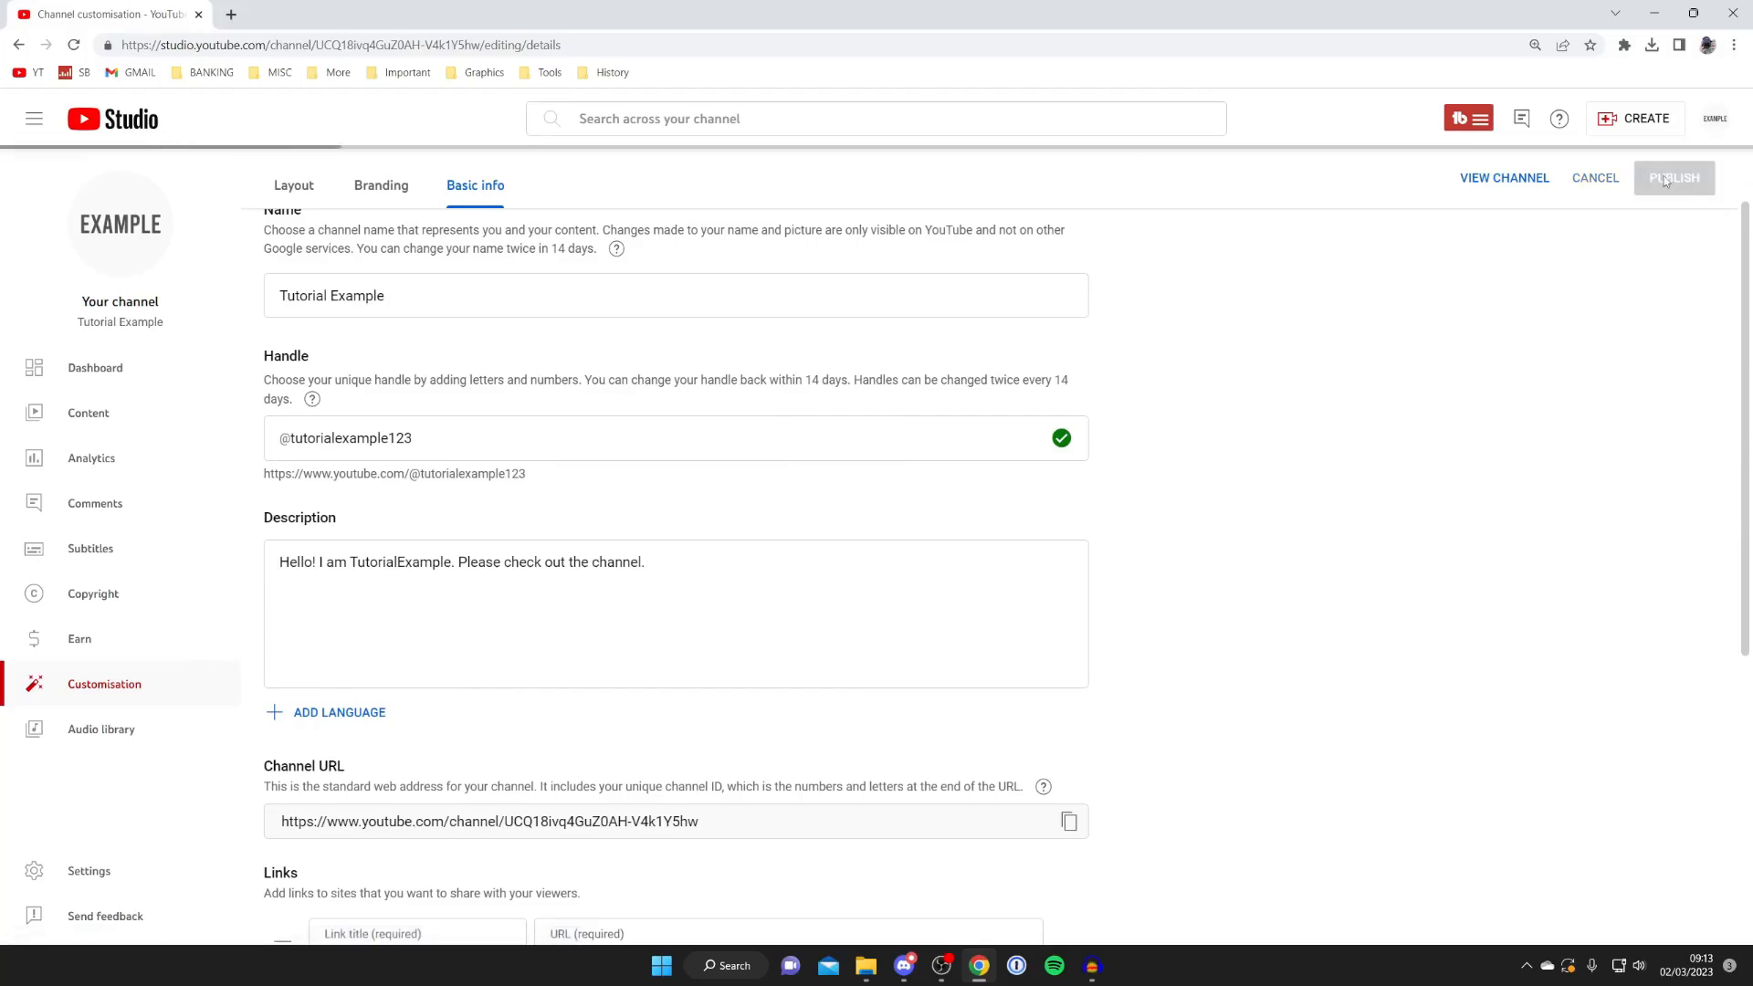
{"action": "left_click", "coordinate": [1674, 178]}
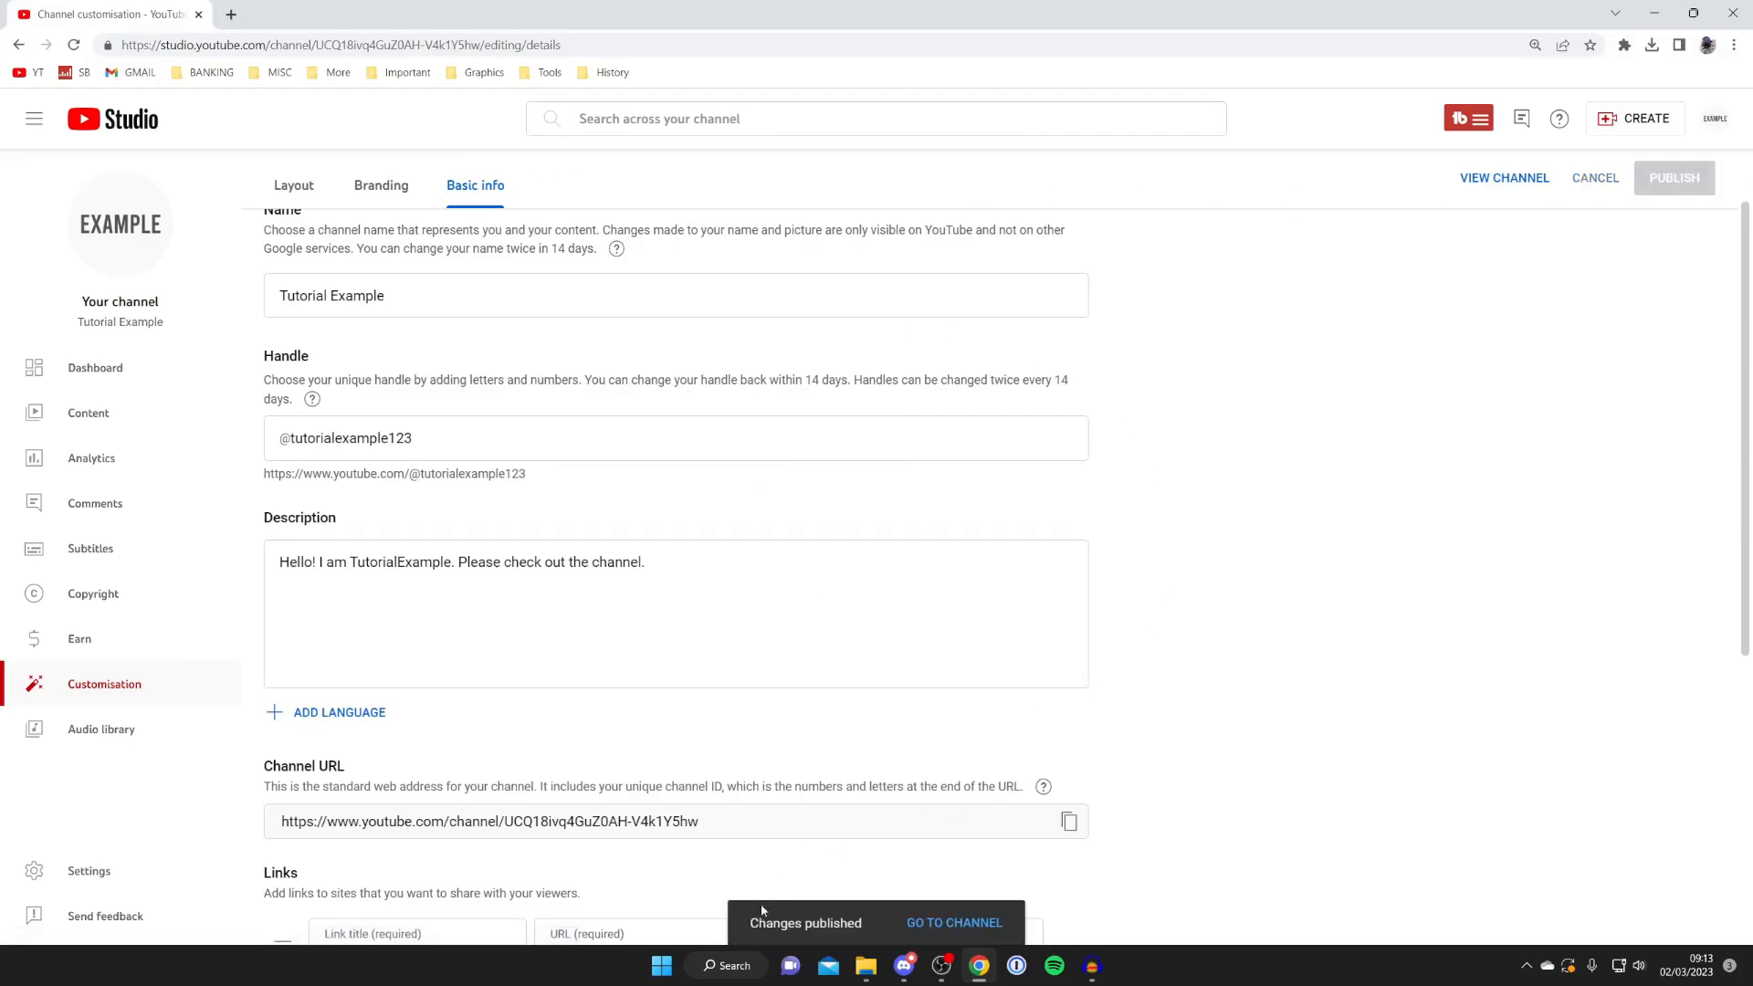
{"action": "left_click", "coordinate": [953, 922]}
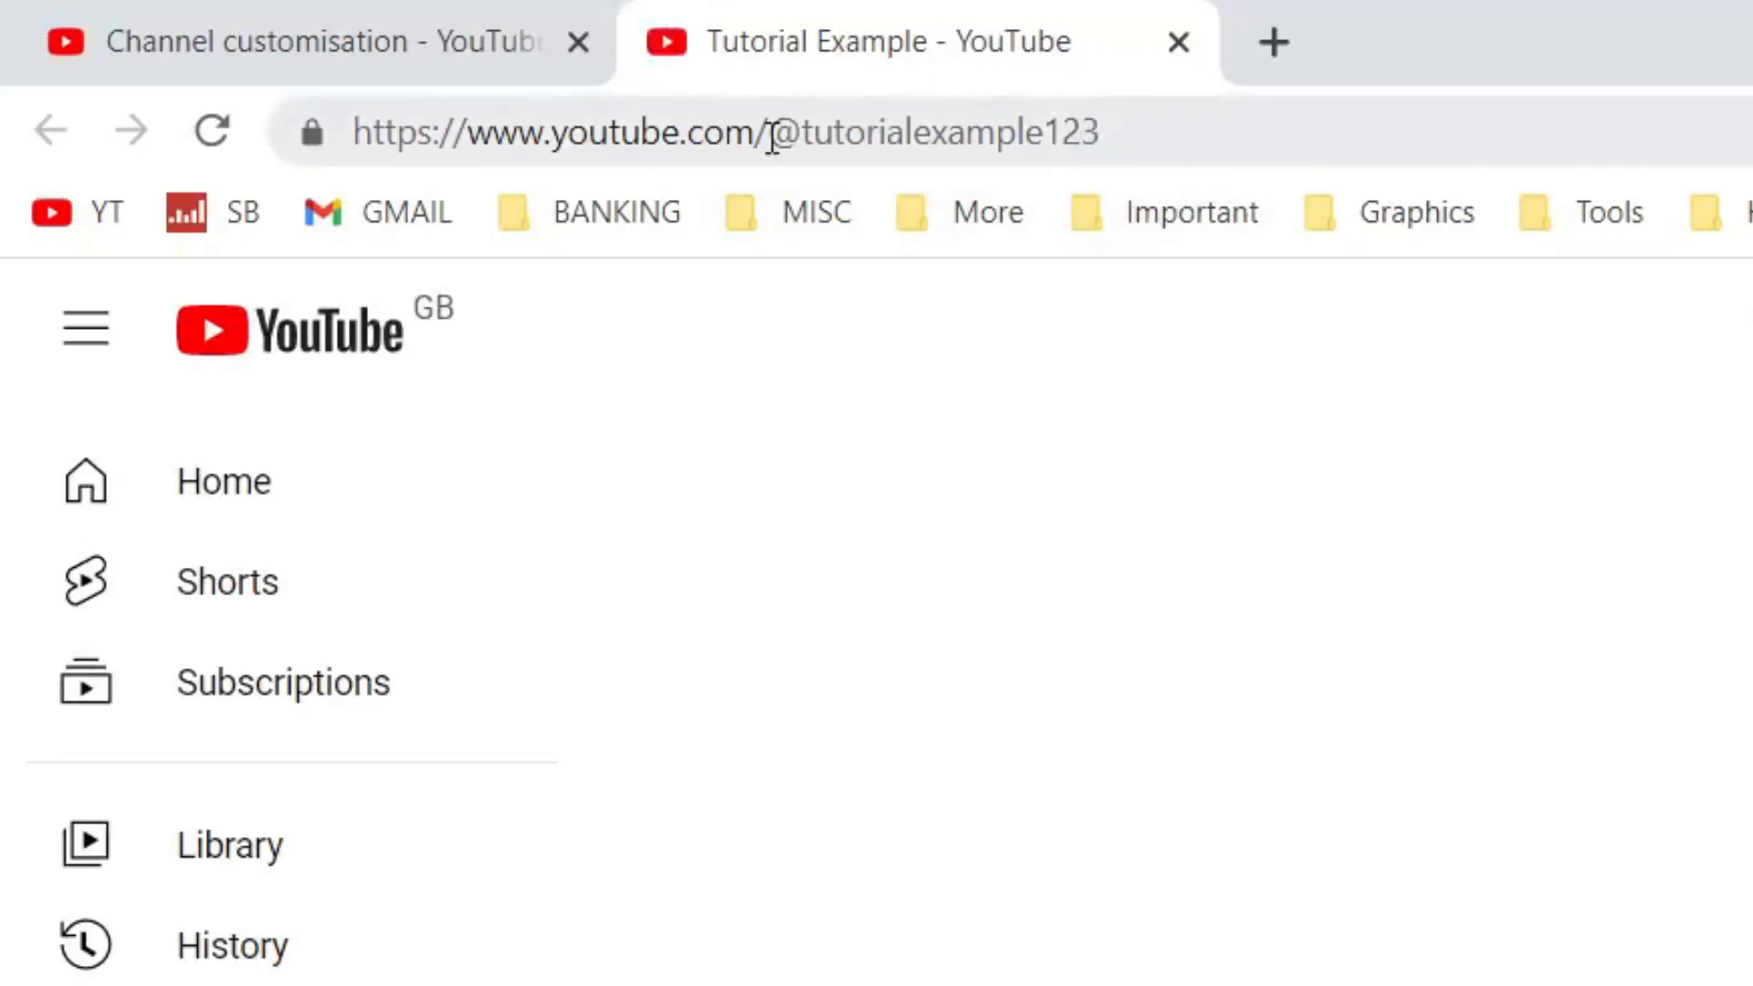